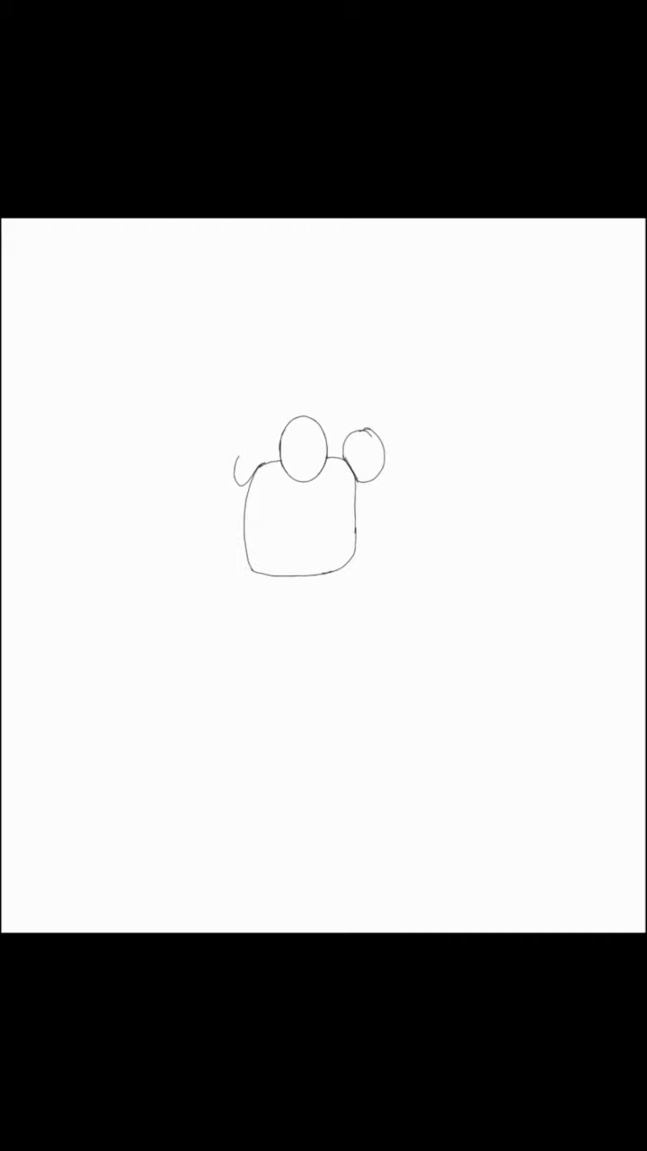
# Sketch the golem's long arm reaching down to the left with claws at its end
pyautogui.moveTo(243, 459); pyautogui.dragTo(206, 576)
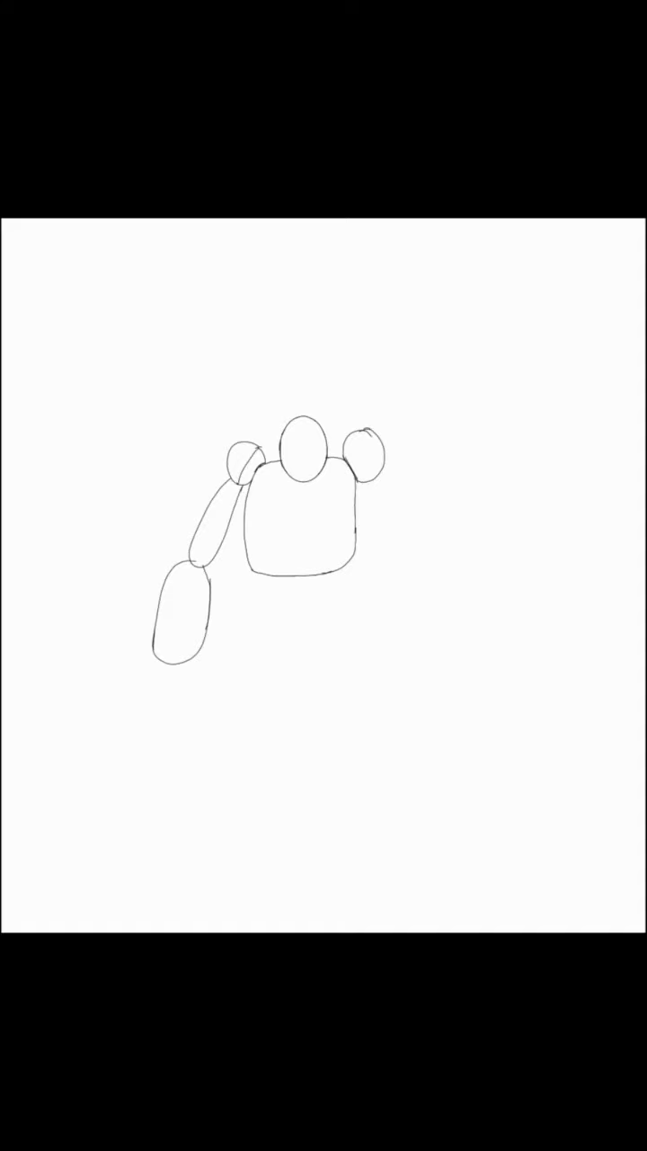
pyautogui.moveTo(153, 666); pyautogui.dragTo(176, 720)
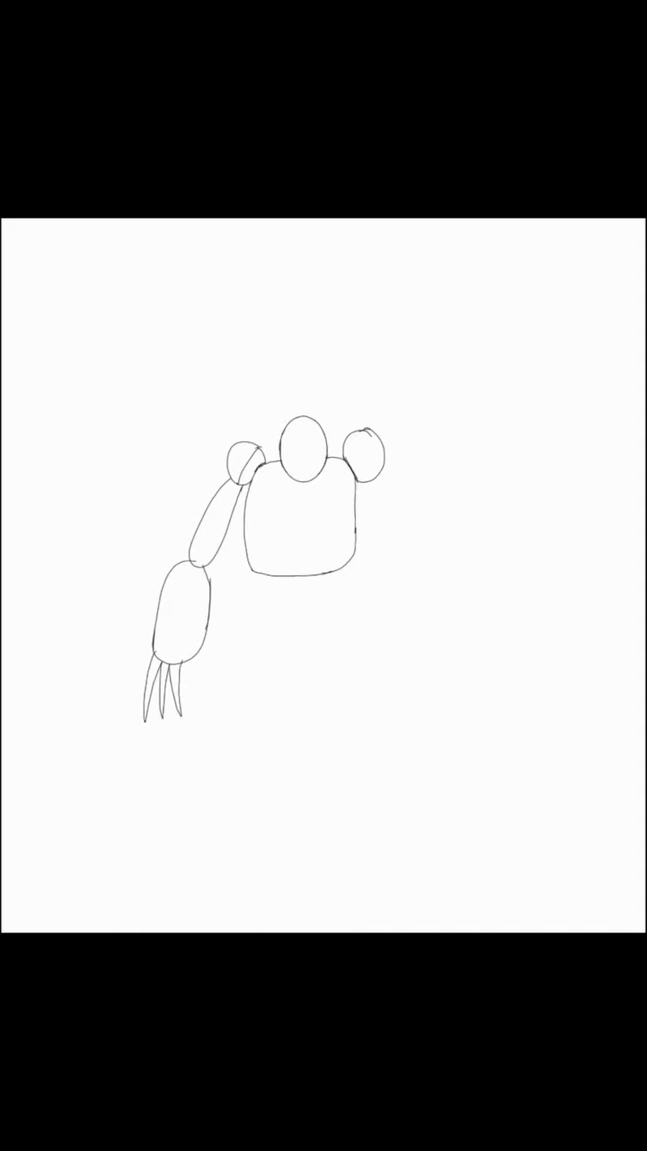
pyautogui.moveTo(153, 669); pyautogui.dragTo(141, 720)
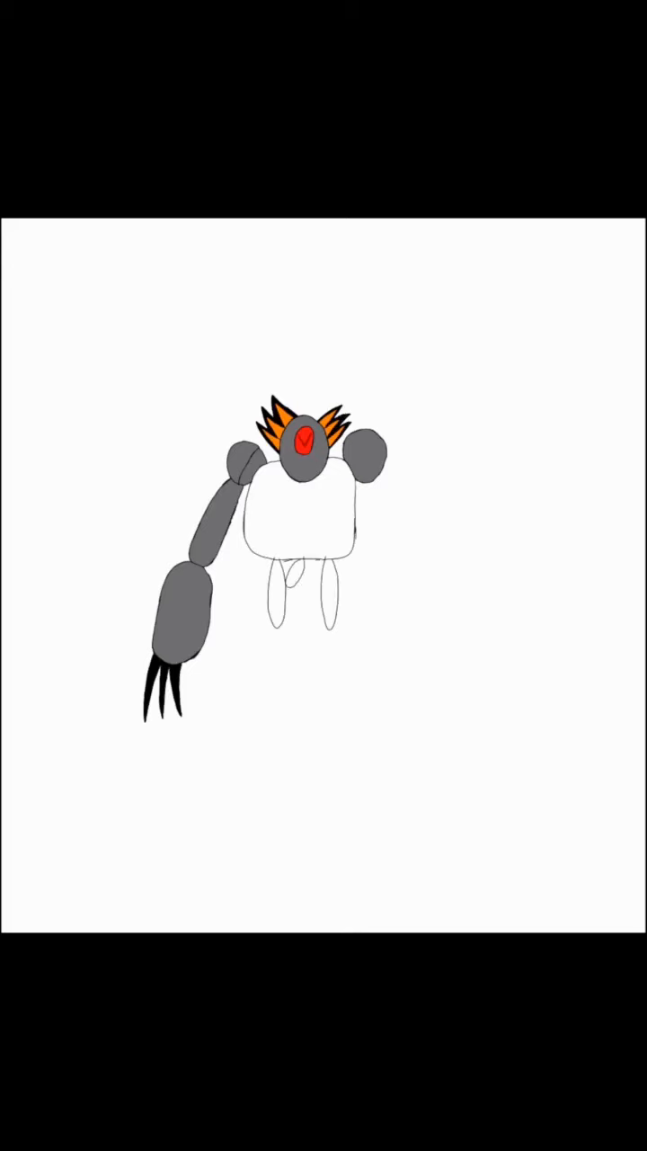
pyautogui.moveTo(288, 584); pyautogui.dragTo(333, 621)
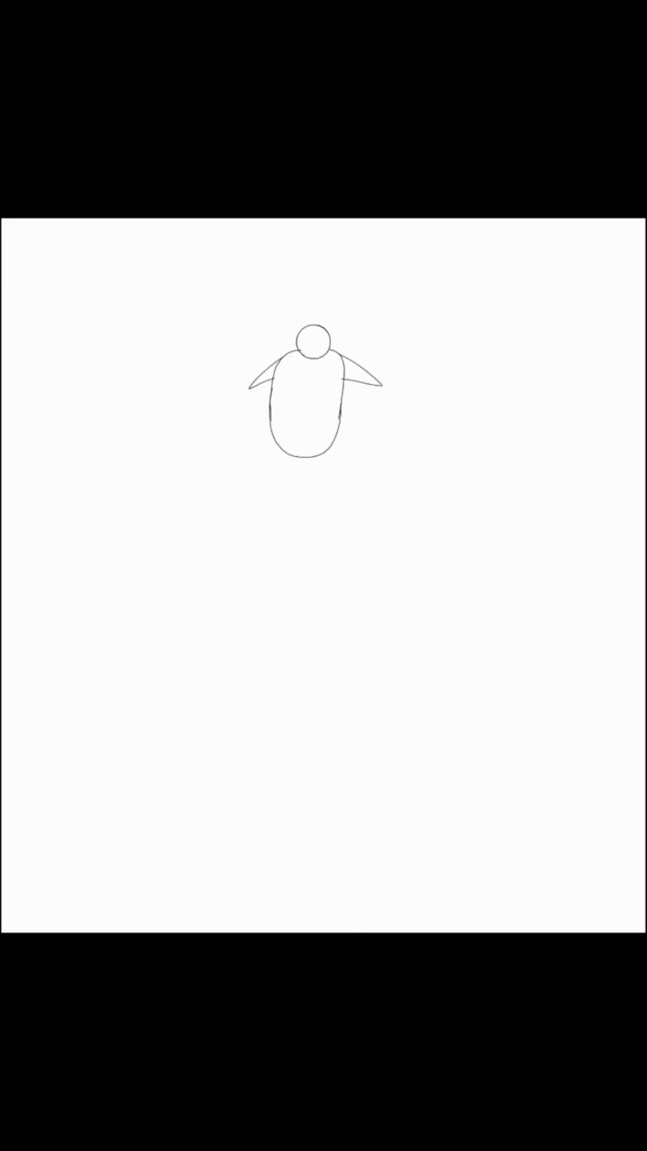
# Add further pencil lines to the new golem sketch
pyautogui.moveTo(261, 378); pyautogui.dragTo(237, 387)
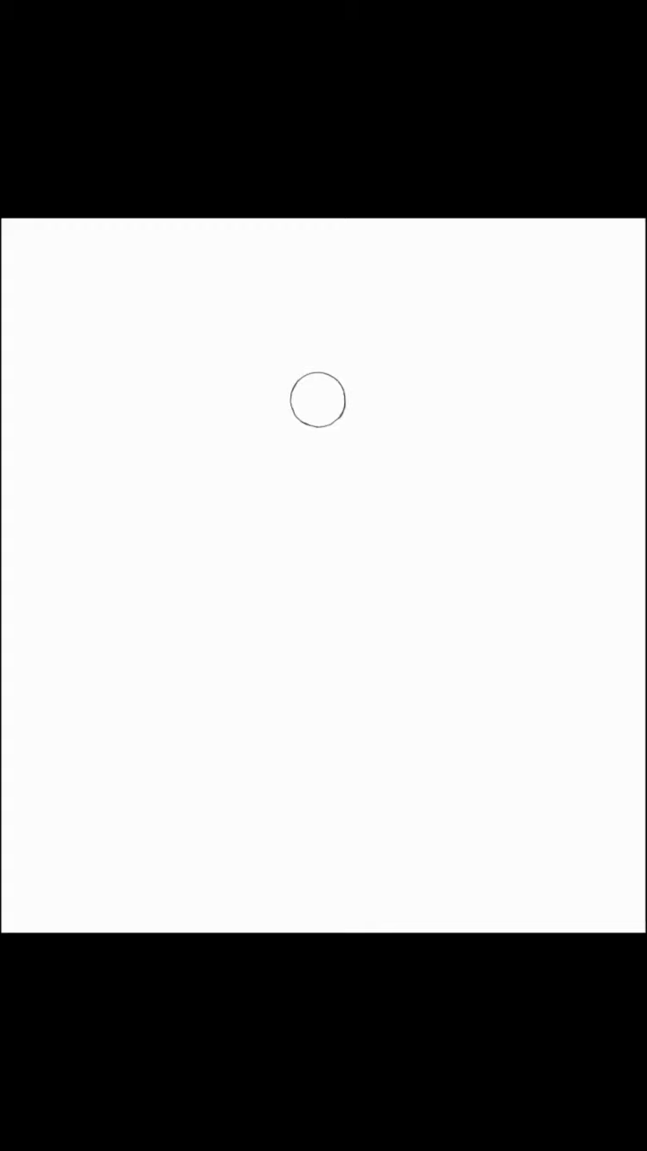
# Sketch the golem's round body outline, an arm beside it and red spikes on the head
pyautogui.moveTo(297, 413); pyautogui.dragTo(266, 525)
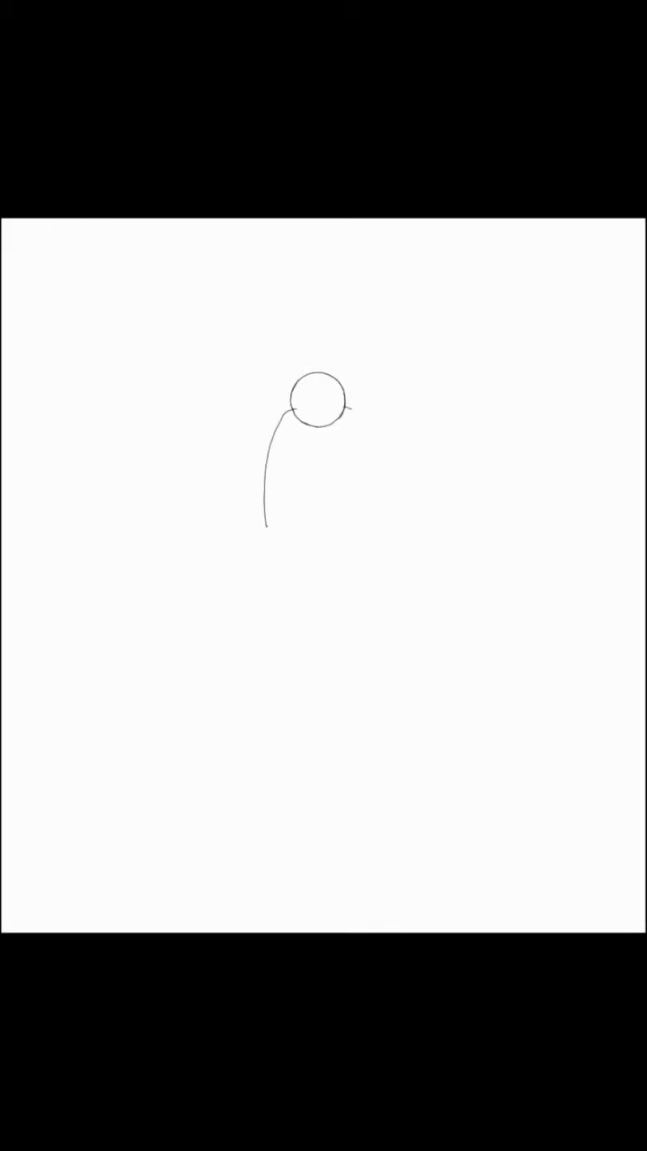
pyautogui.moveTo(270, 431); pyautogui.dragTo(351, 540)
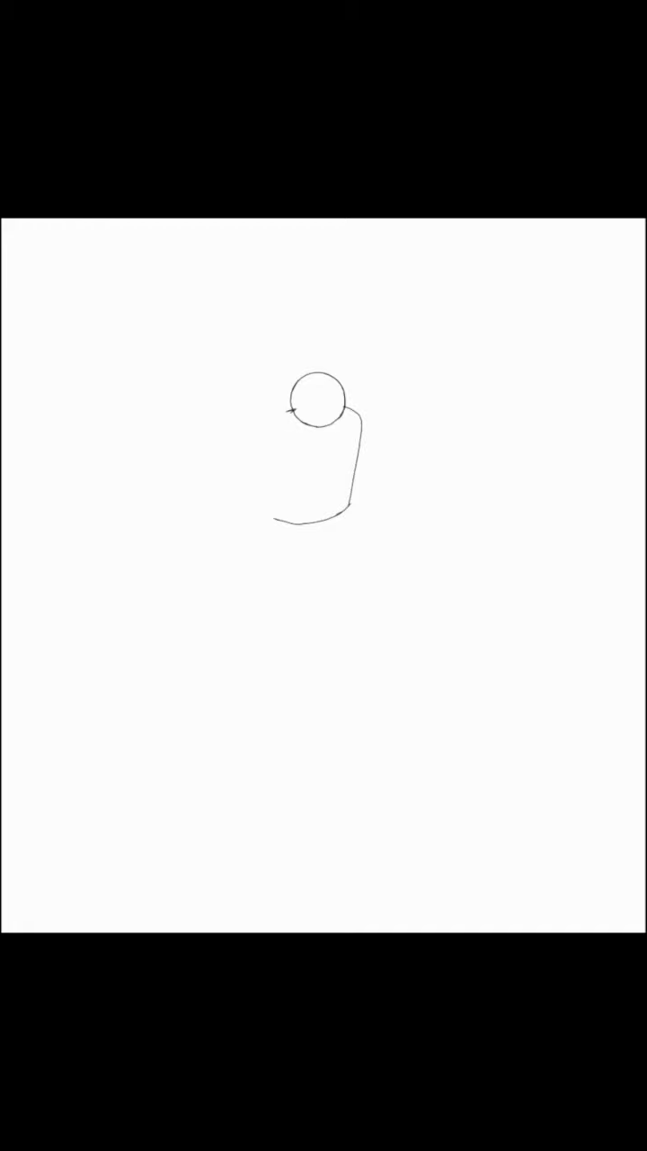
pyautogui.moveTo(270, 441); pyautogui.dragTo(351, 522)
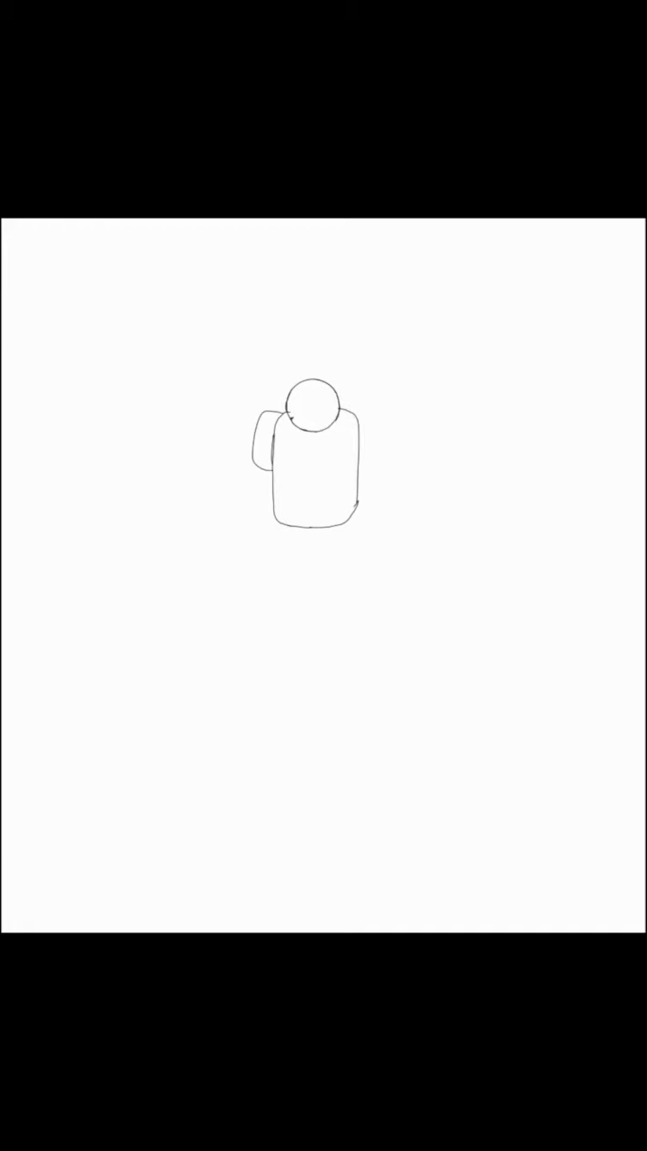
pyautogui.moveTo(367, 432); pyautogui.dragTo(378, 467)
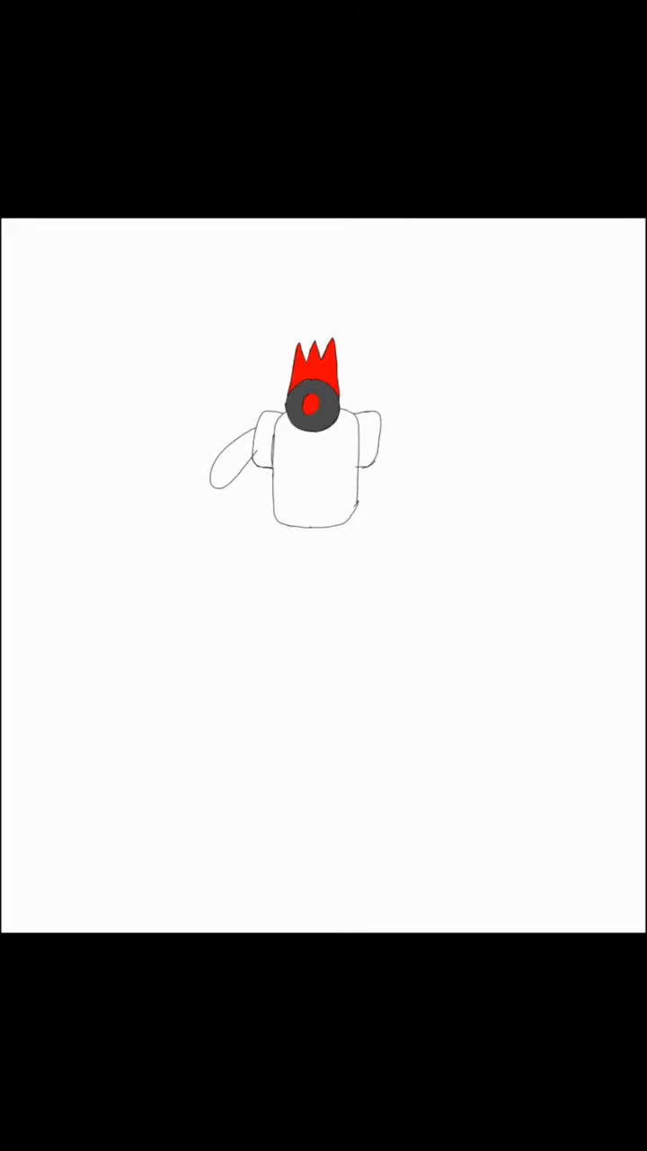
pyautogui.moveTo(261, 369); pyautogui.dragTo(252, 504)
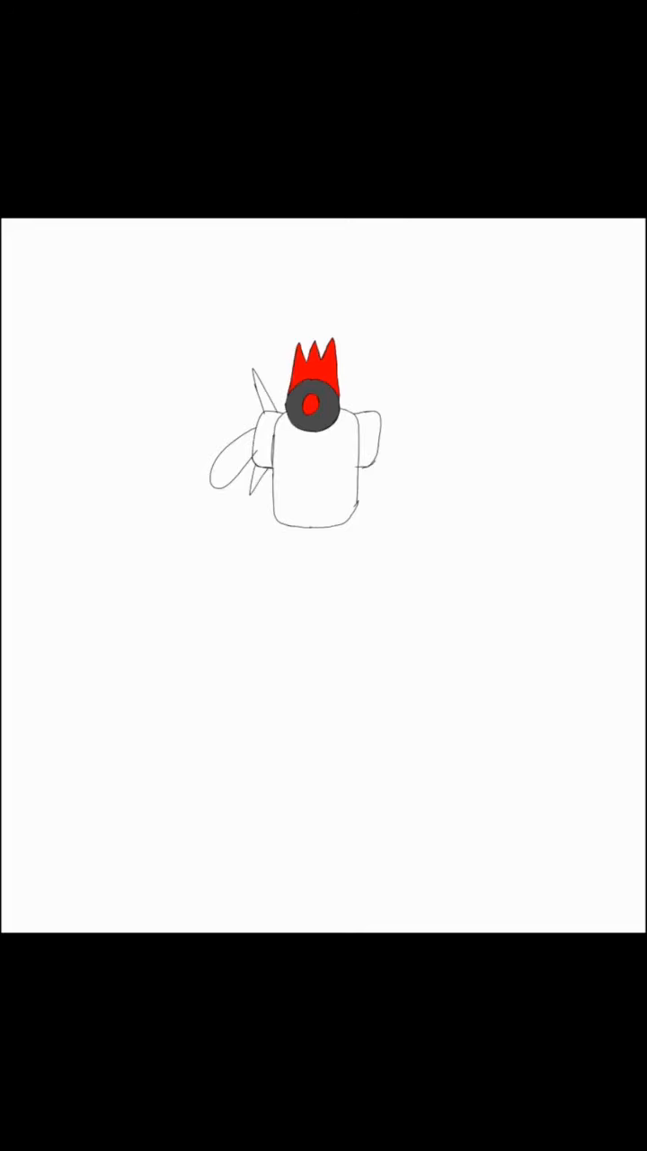
pyautogui.moveTo(387, 360); pyautogui.dragTo(373, 503)
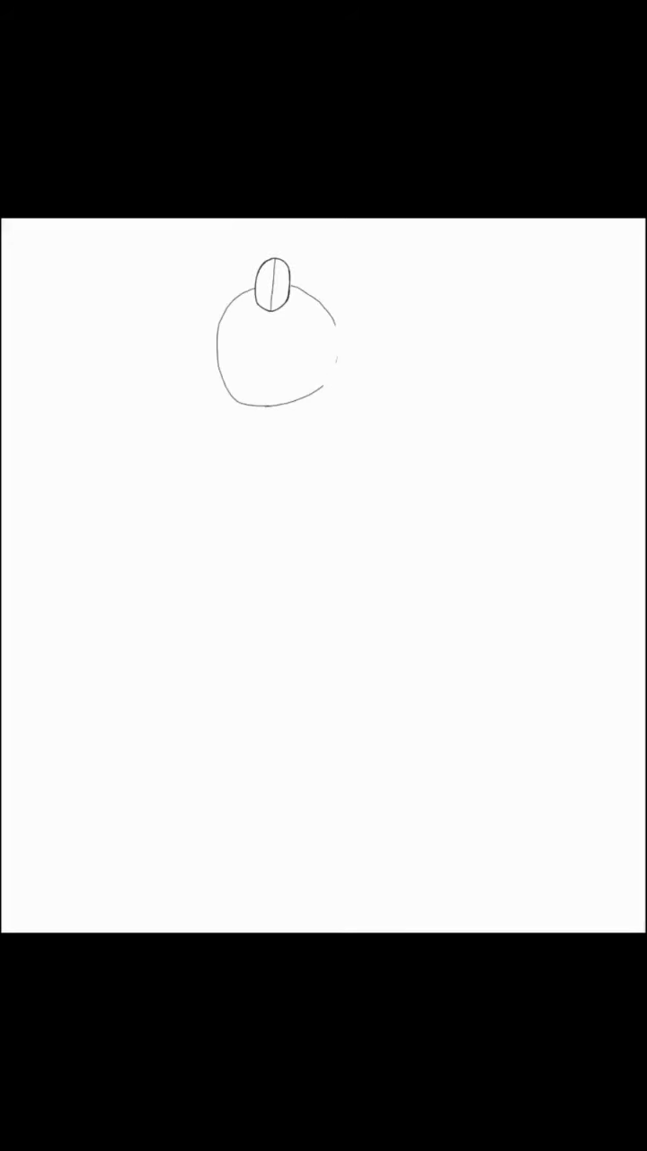
# Draw a centre line, slim upper legs, clawed lower legs and the left clawed arm
pyautogui.moveTo(269, 305); pyautogui.dragTo(261, 432)
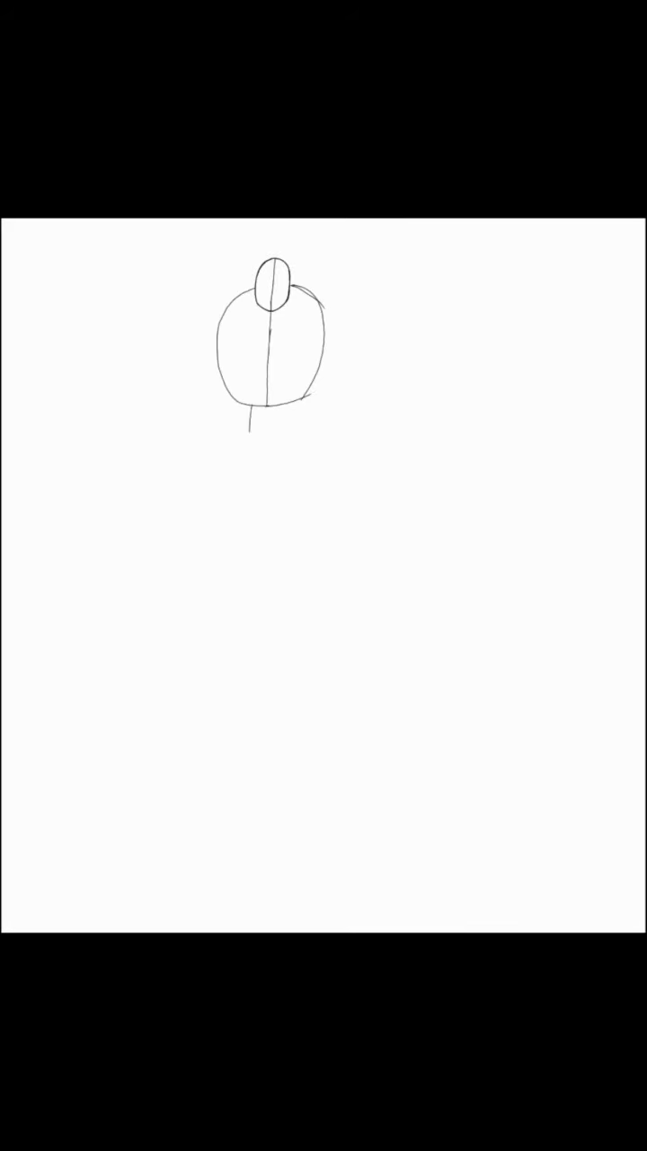
pyautogui.moveTo(255, 417); pyautogui.dragTo(288, 458)
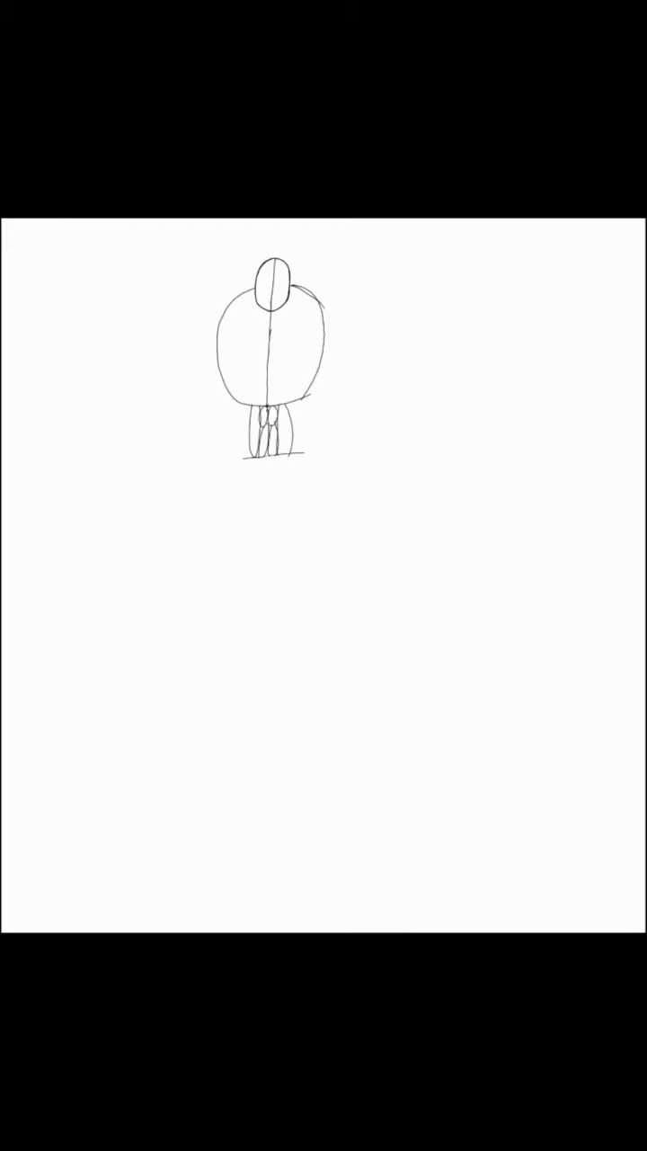
pyautogui.moveTo(309, 450); pyautogui.dragTo(237, 471)
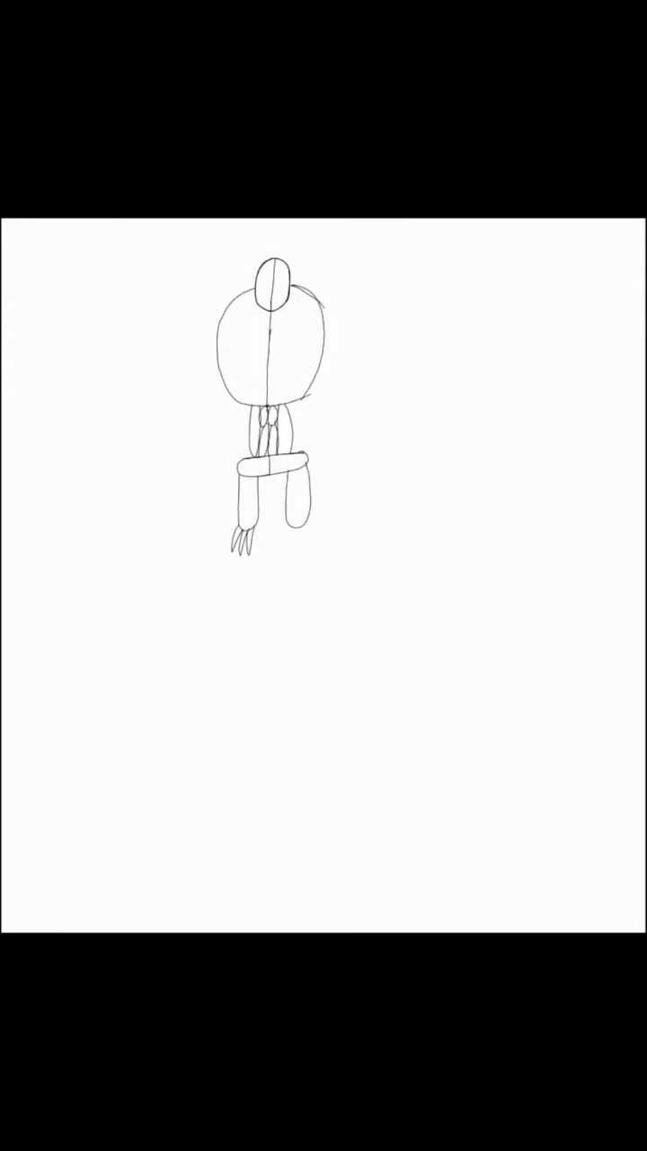
pyautogui.moveTo(296, 531); pyautogui.dragTo(324, 554)
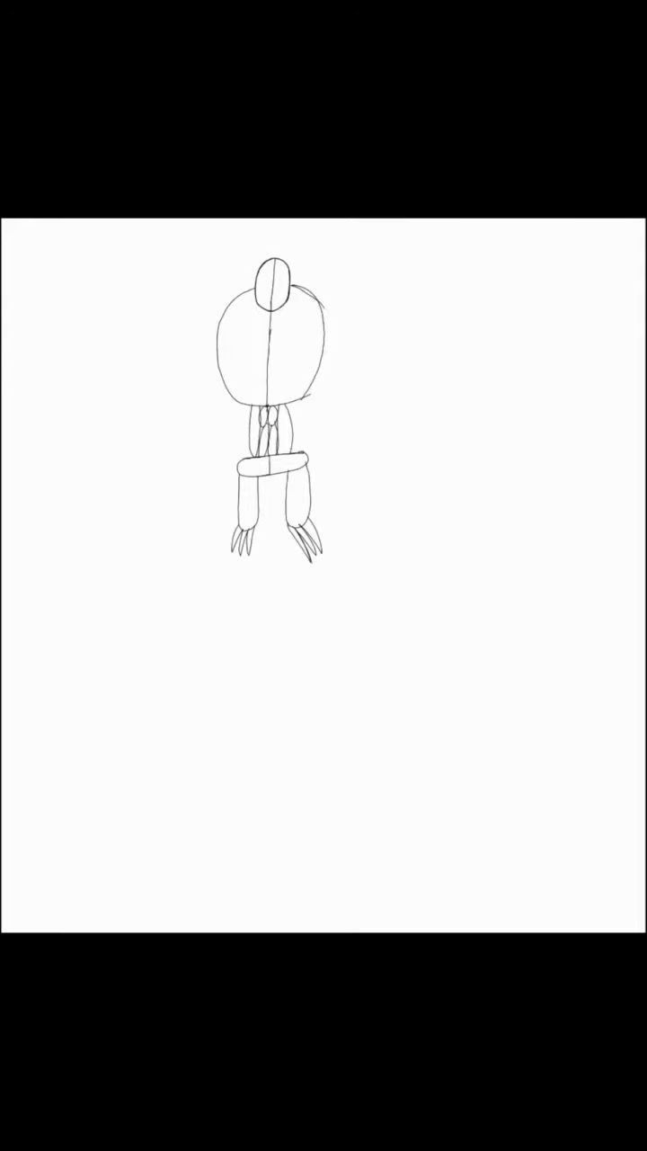
pyautogui.moveTo(234, 302); pyautogui.dragTo(171, 369)
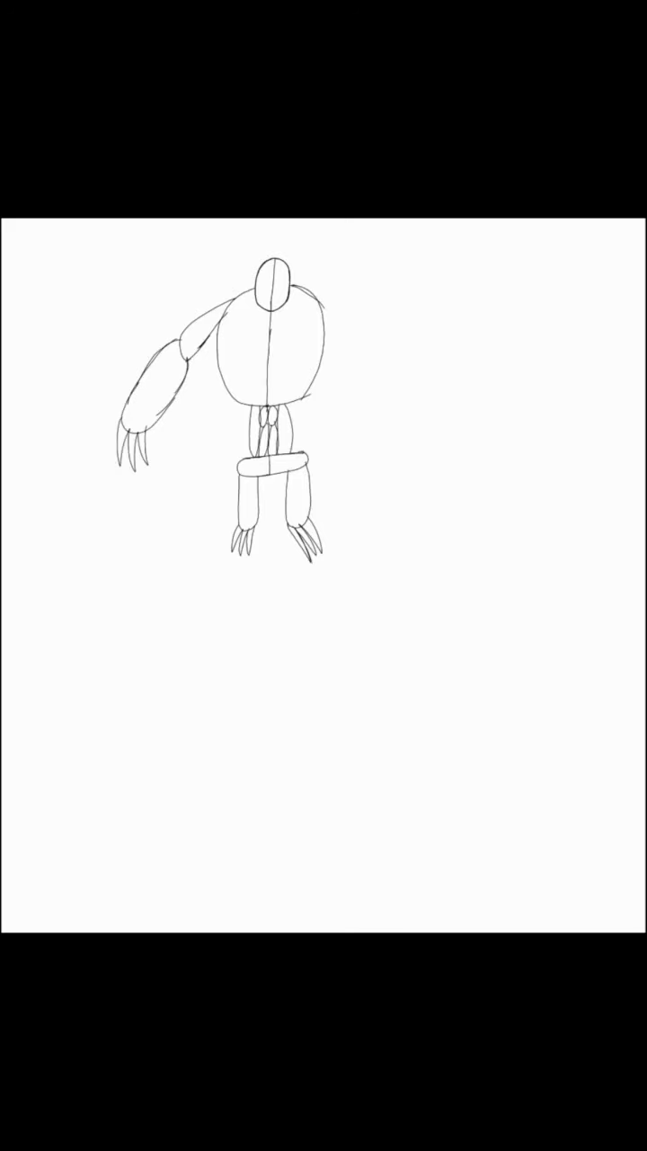
# Draw the right segmented clawed arm and fill the right lower leg black
pyautogui.moveTo(309, 288); pyautogui.dragTo(431, 441)
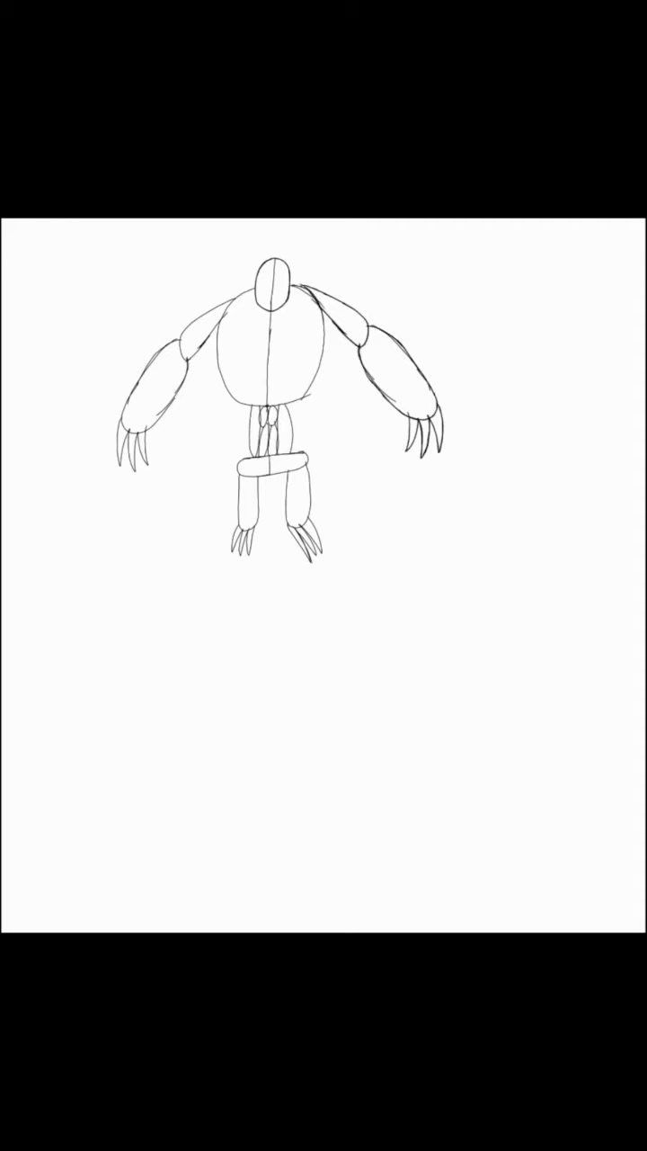
pyautogui.click(302, 503)
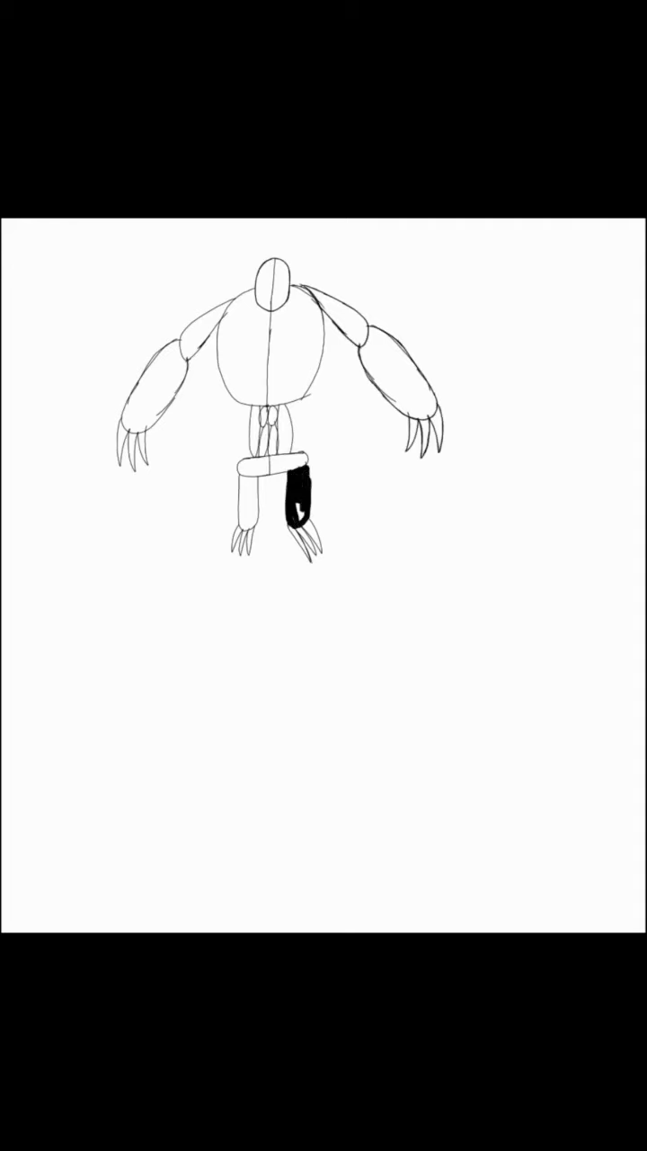